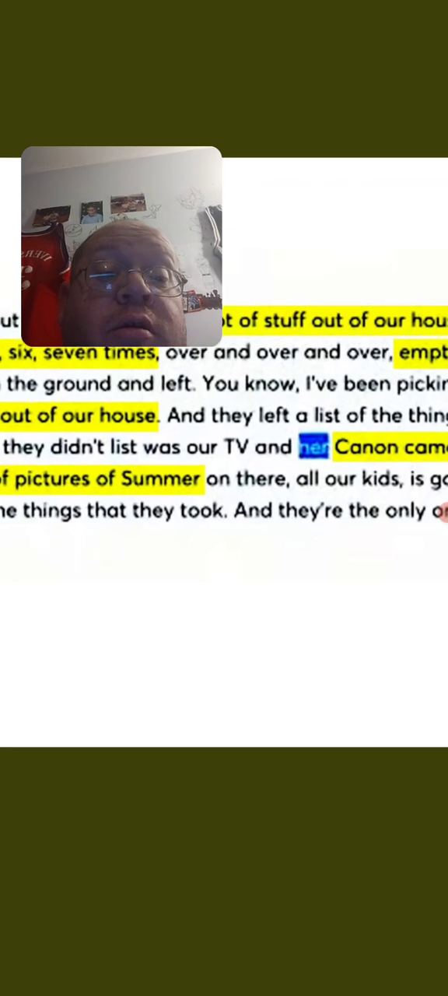
{"action": "scroll", "scroll_direction": "up", "scroll_amount": 3}
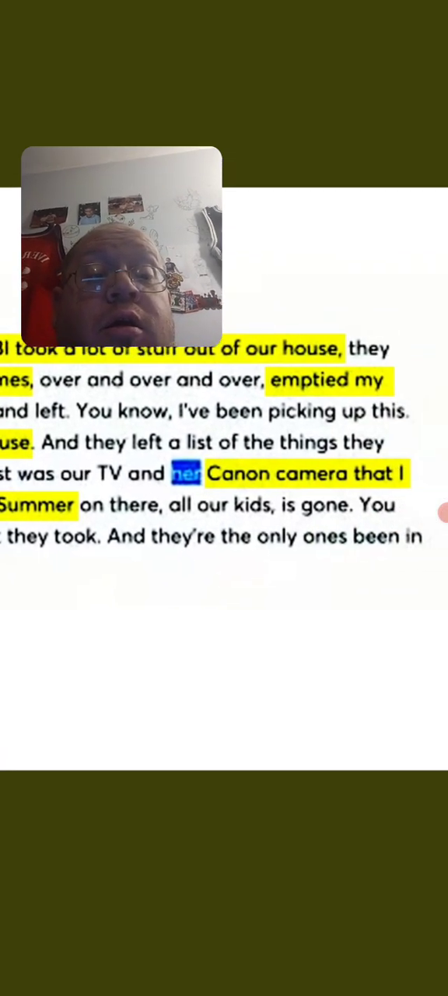